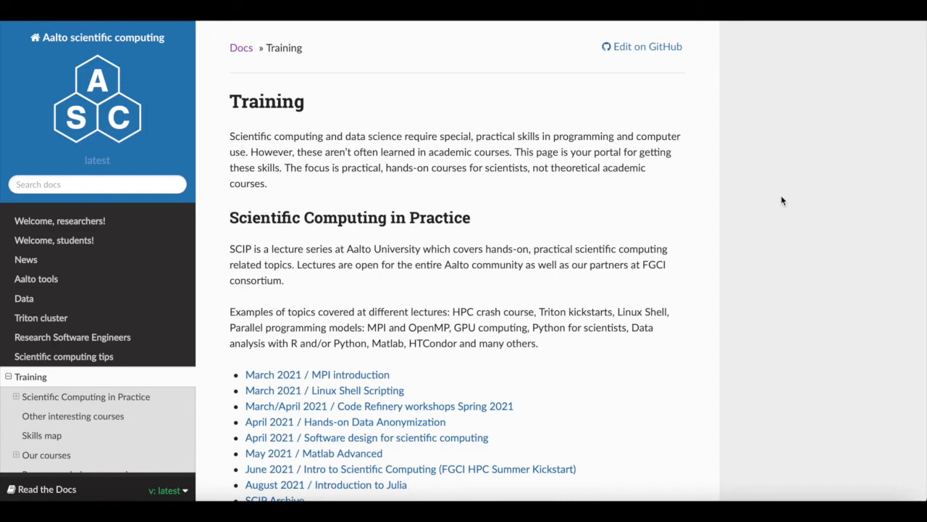
Step: Search Google for 'aalto it services for research' to find Aalto's IT Services for Research page
scroll("down", 3)
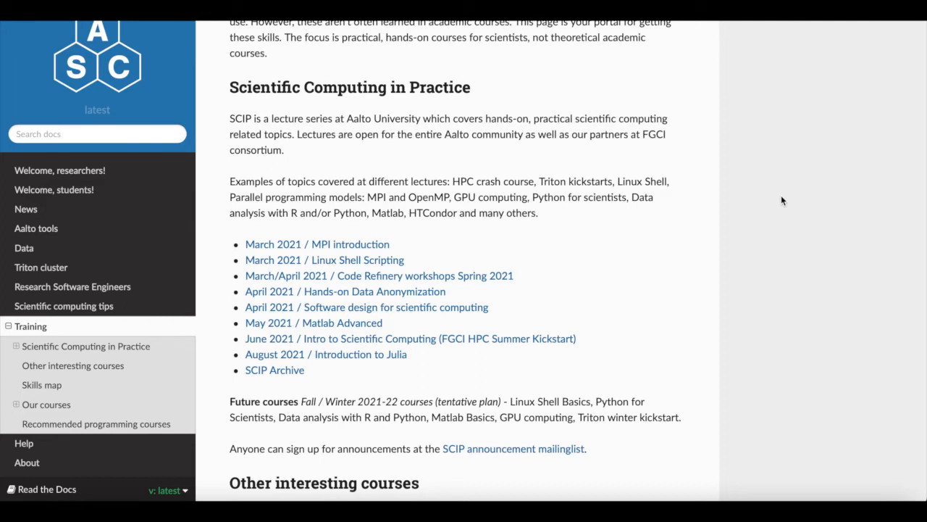
scroll("down", 3)
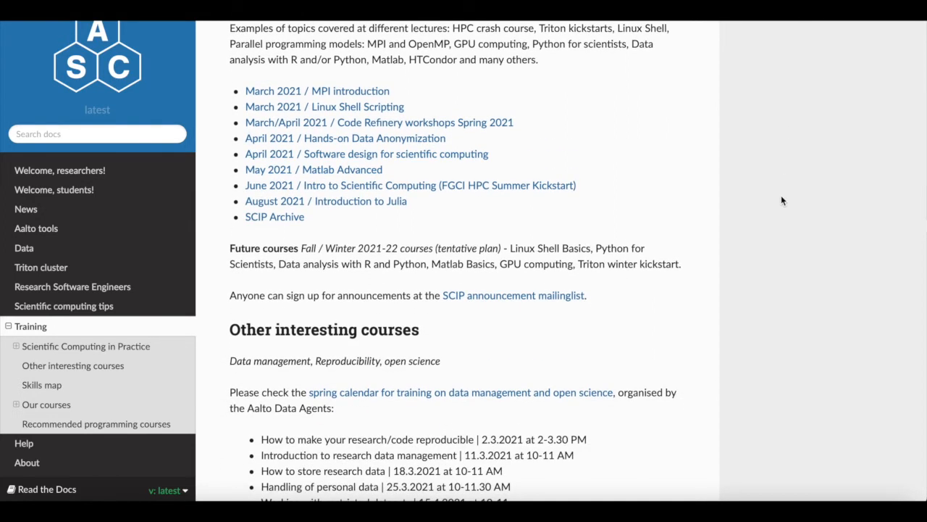
scroll("down", 3)
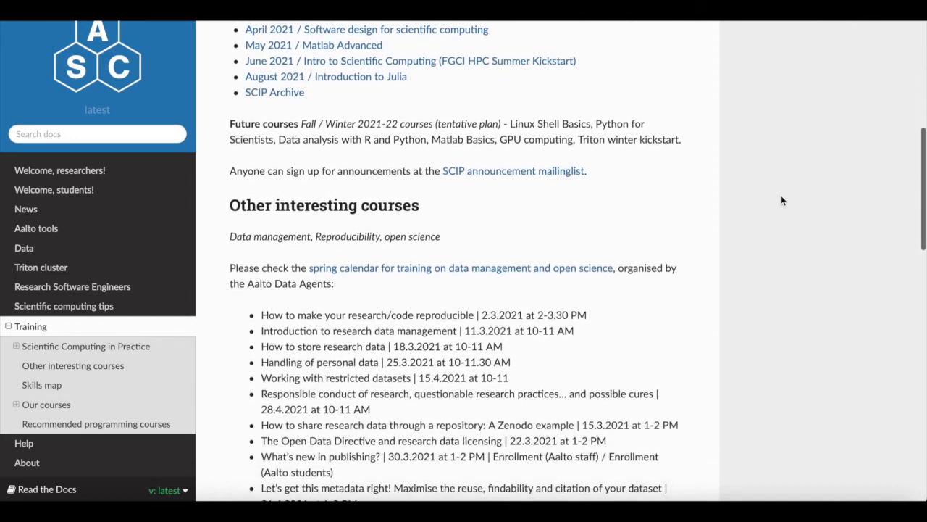
scroll("down", 3)
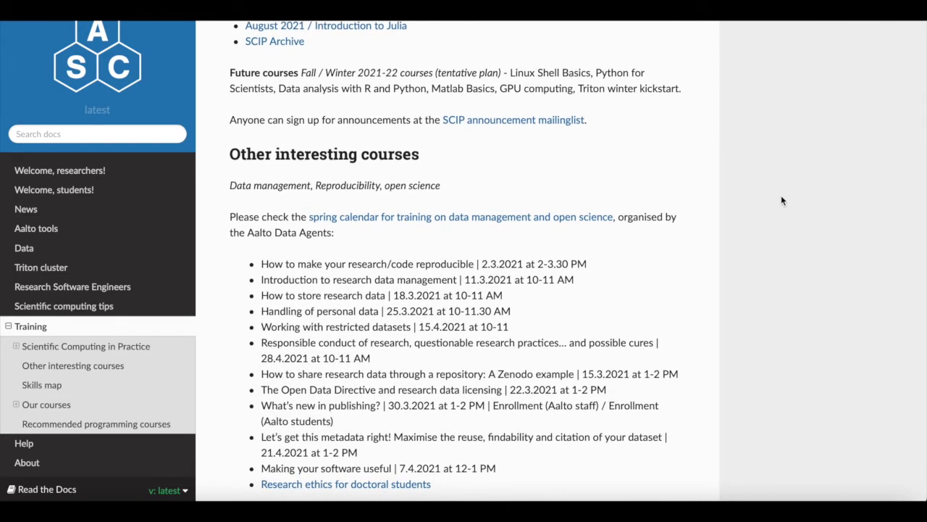
scroll("down", 3)
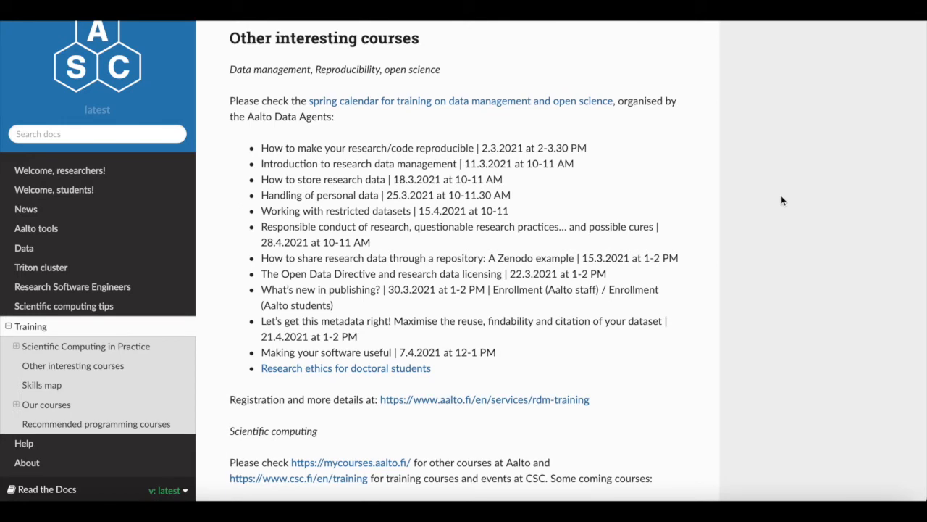
scroll("down", 3)
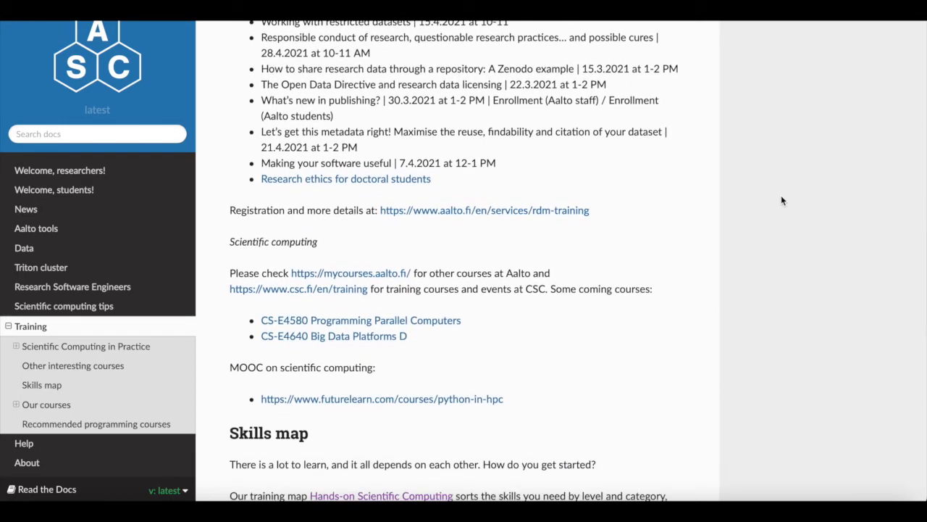
scroll("down", 3)
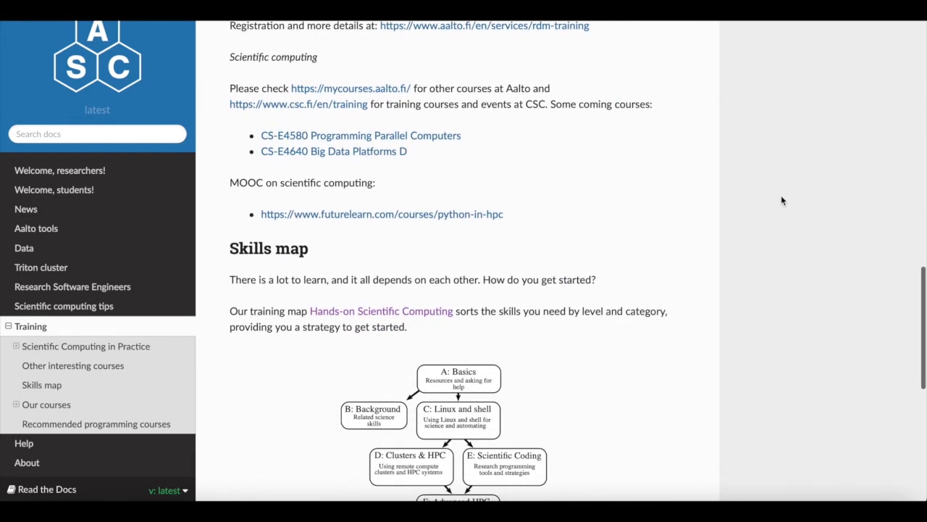
scroll("down", 3)
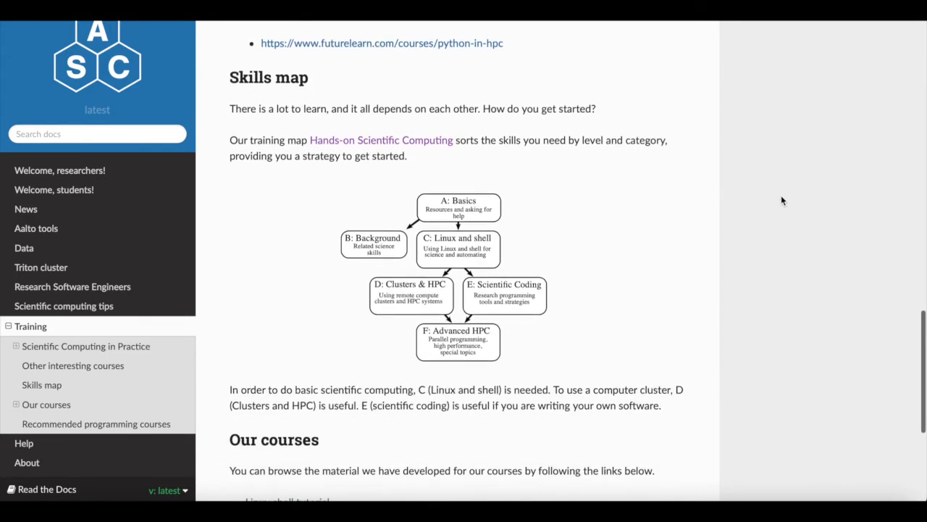
scroll("down", 3)
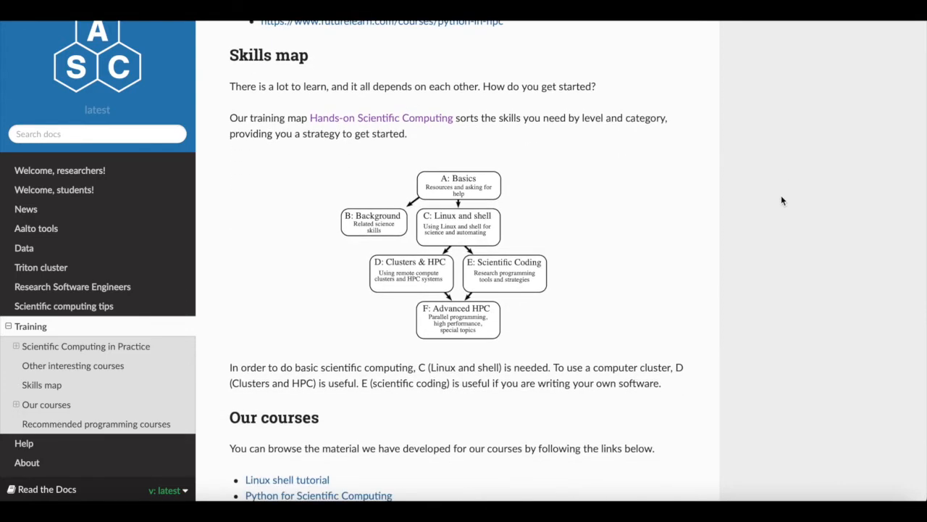
scroll("down", 3)
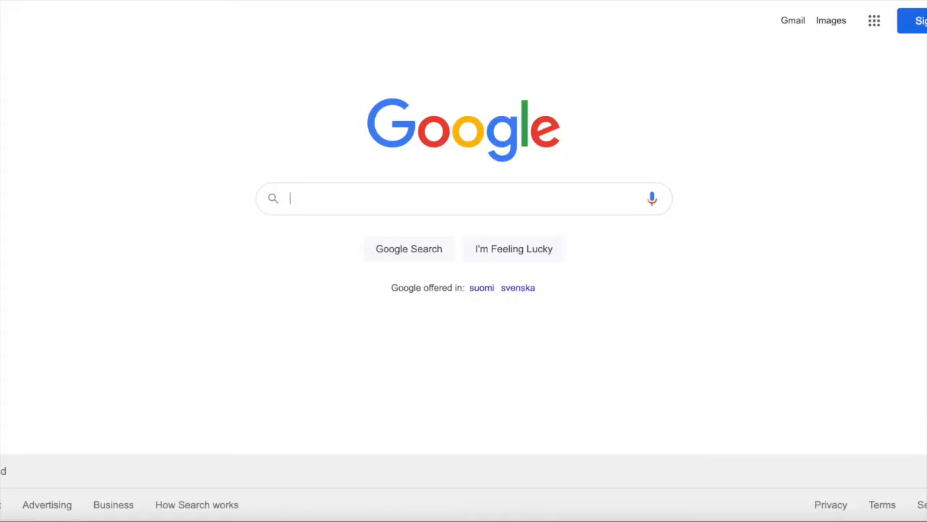
type("aalto")
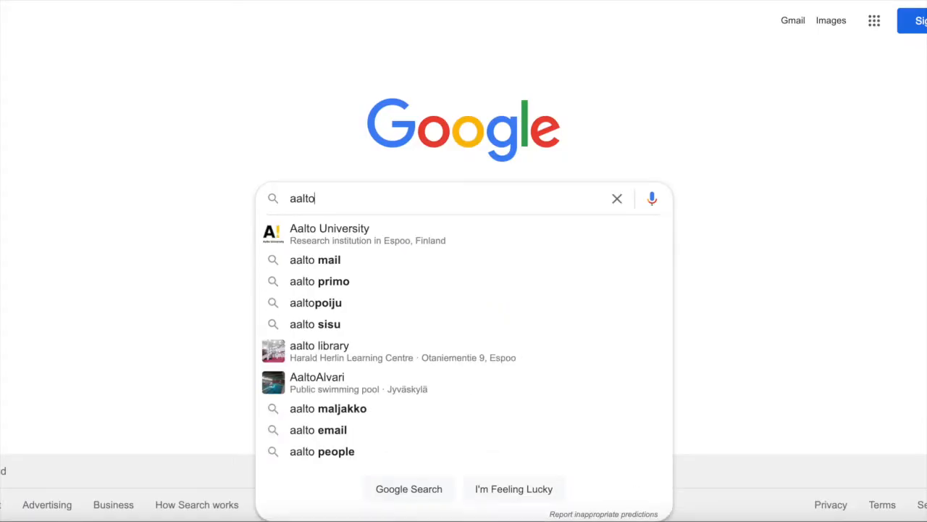
type("it services for research")
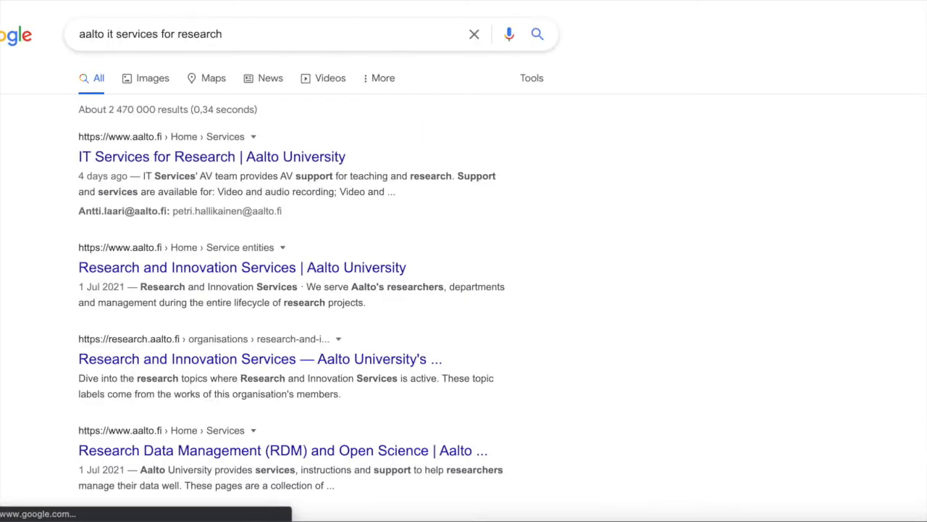
left_click(212, 156)
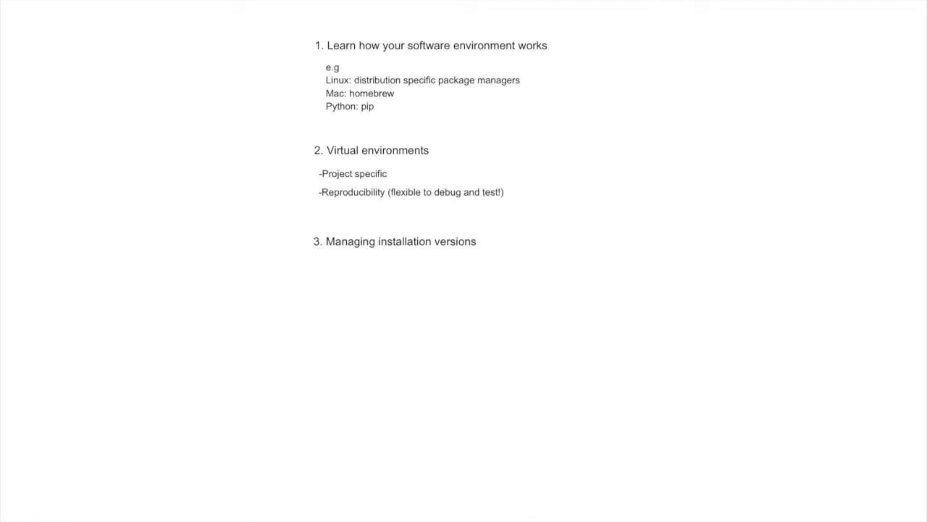
Step: Add '-New version of a package might not be straightforward compatible with your project' under Managing installation versions
type("-New version of a package might not be straightforward compatible with your project")
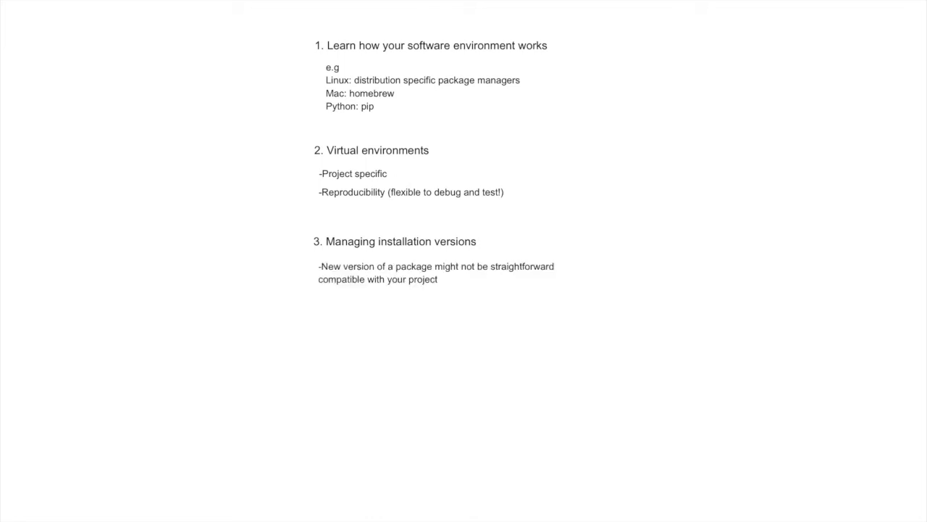